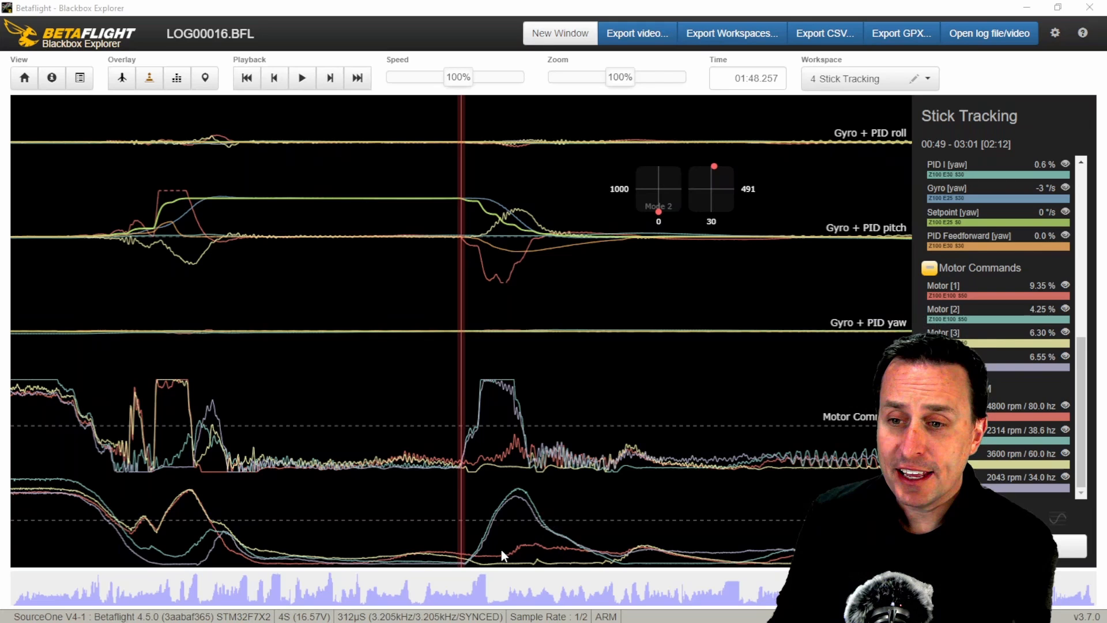
mouse_move(505, 528)
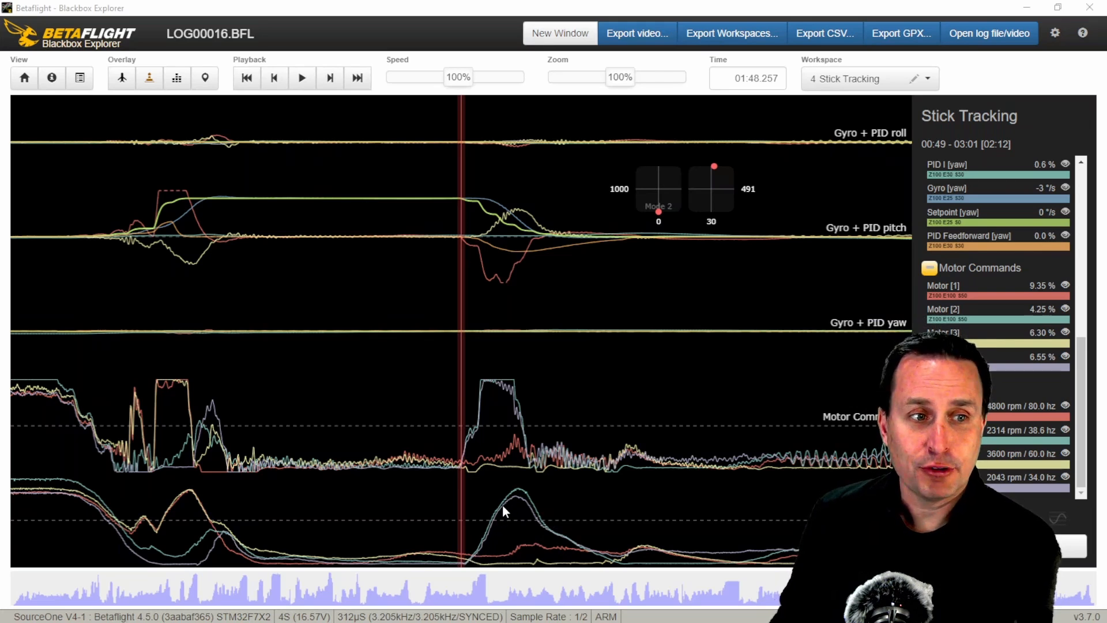
mouse_move(274, 562)
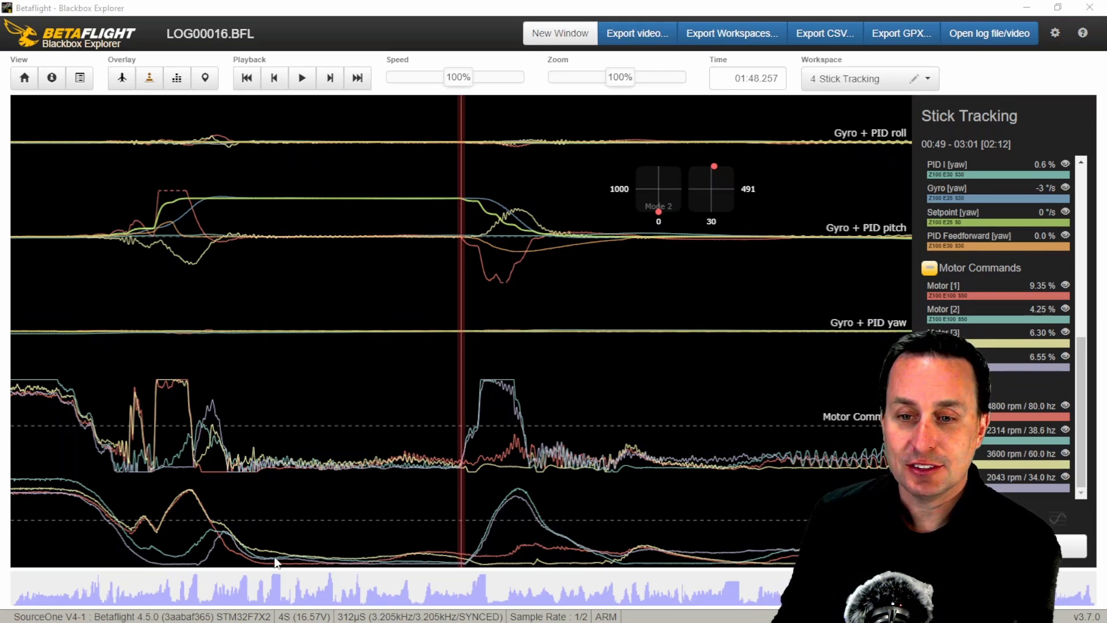
mouse_move(182, 499)
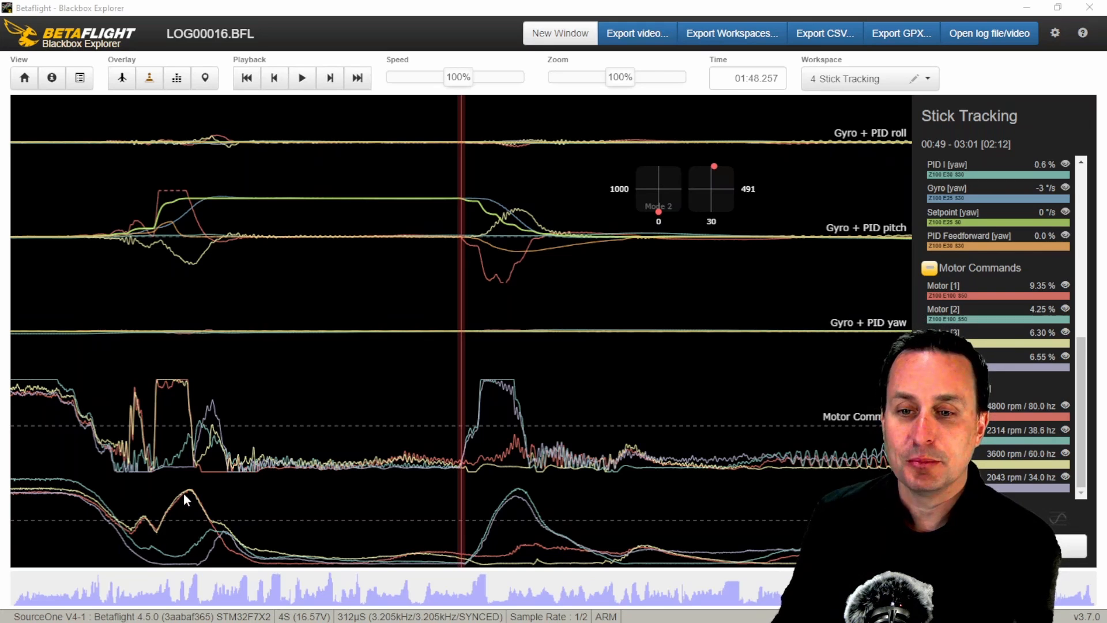
mouse_move(179, 533)
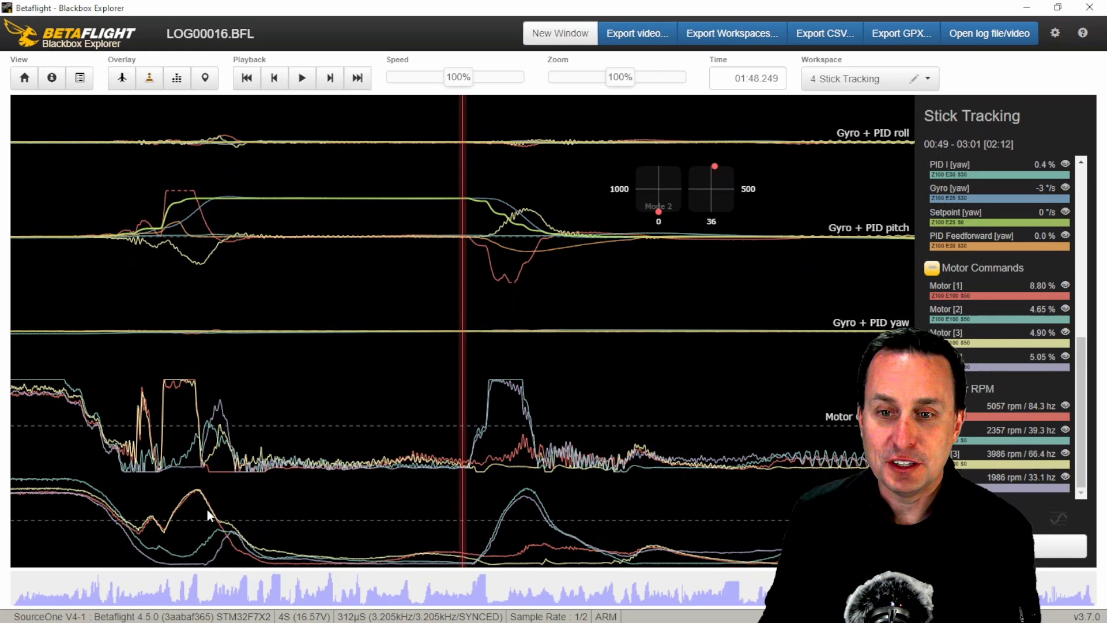
mouse_move(179, 530)
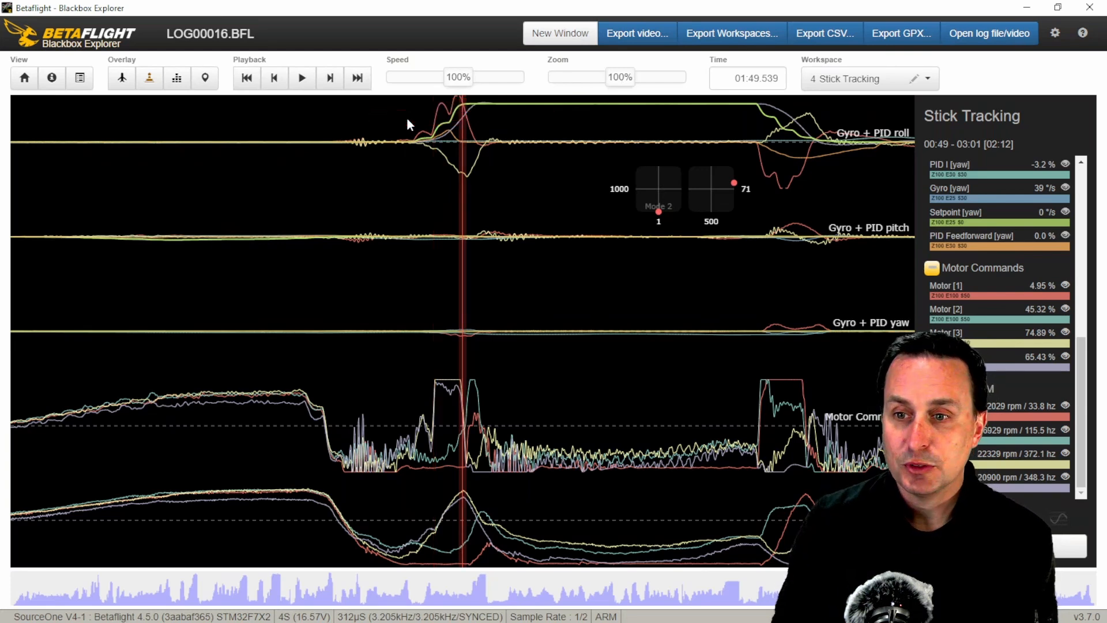
mouse_move(449, 403)
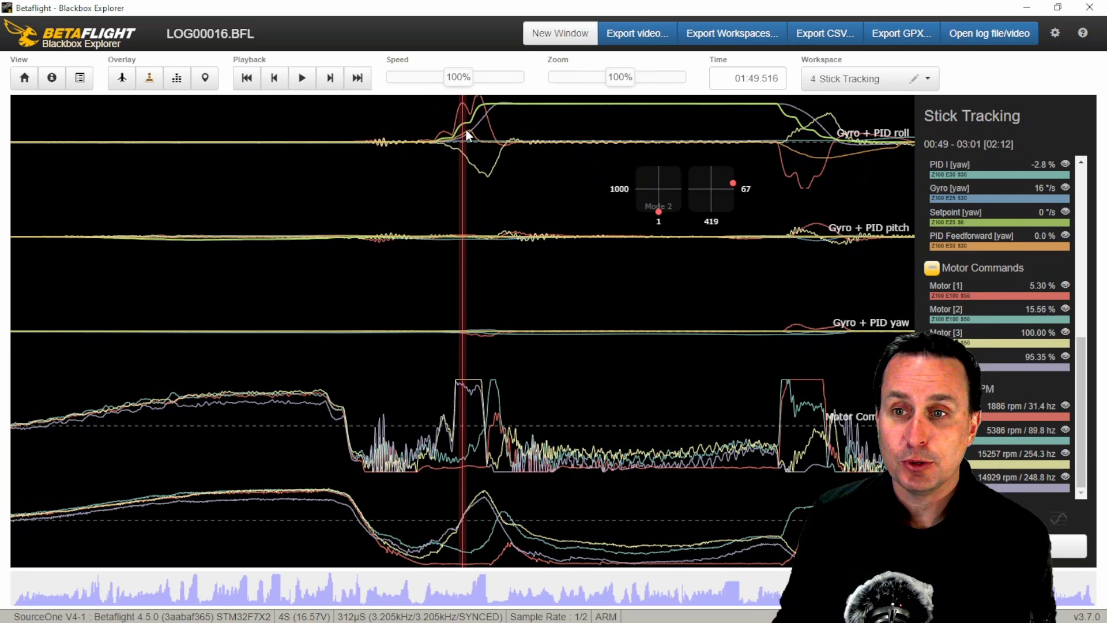
mouse_move(481, 121)
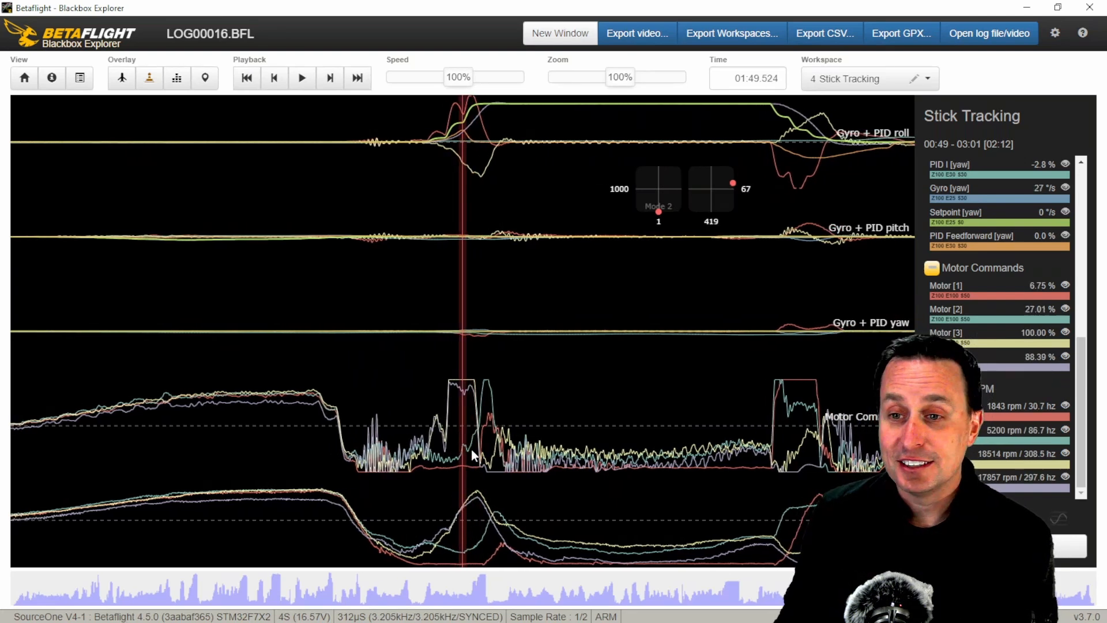
mouse_move(543, 493)
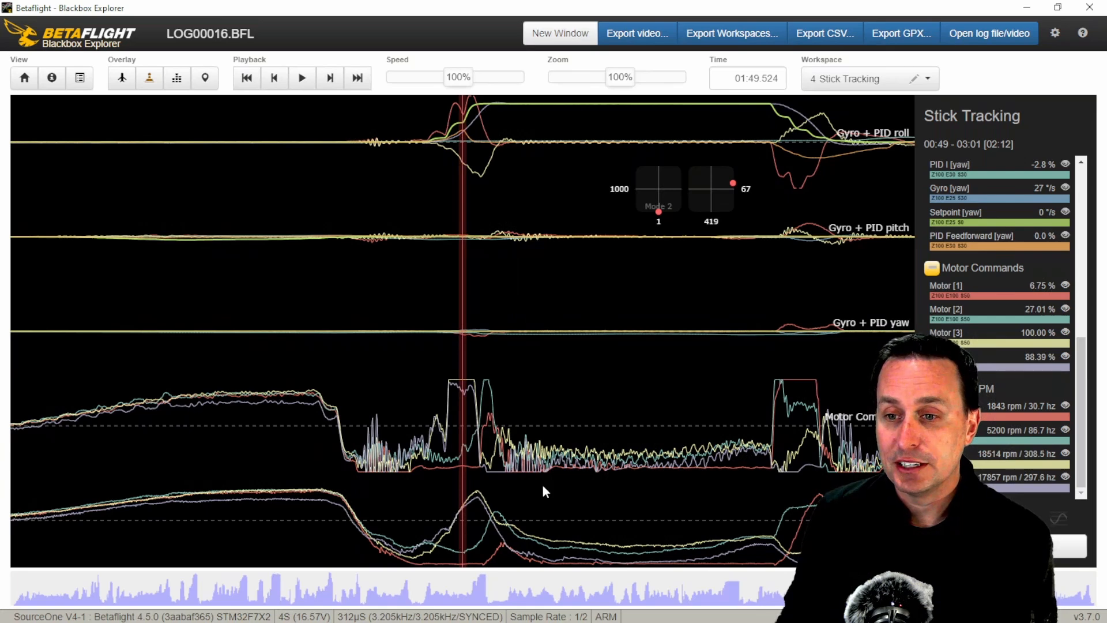